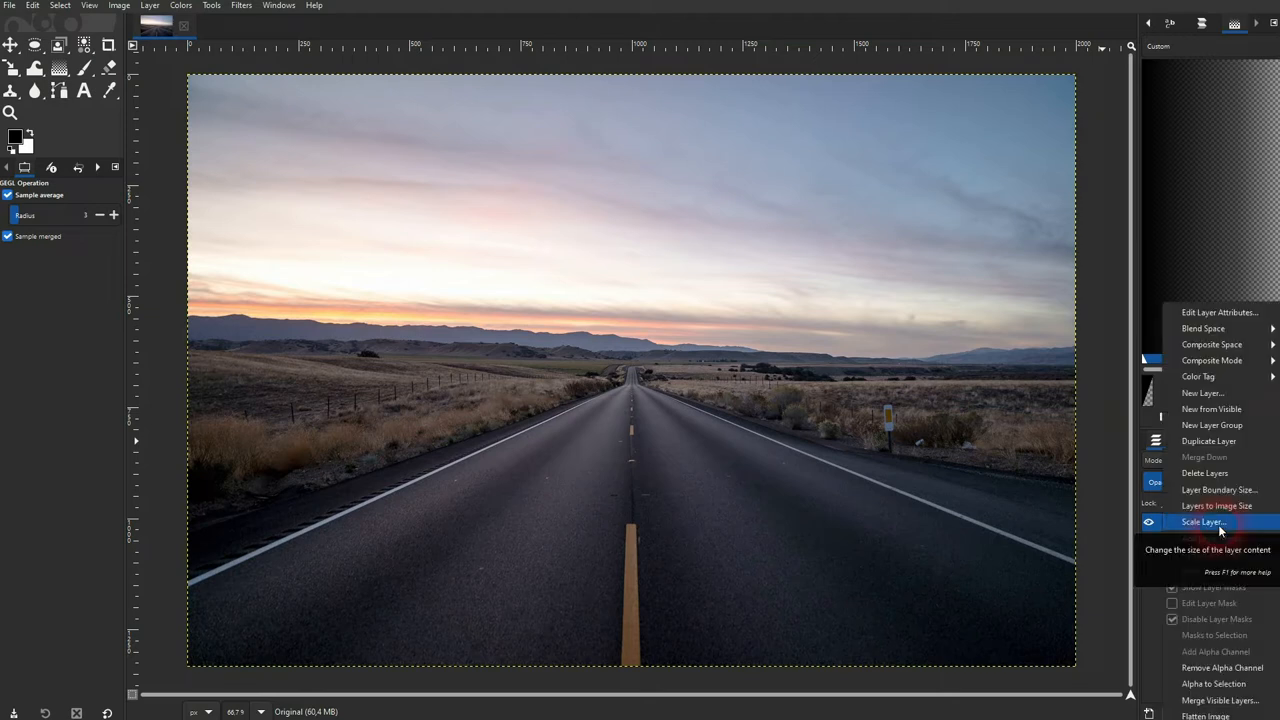
Duplicate the Original layer and rename the copy 'Comic'
click(1208, 442)
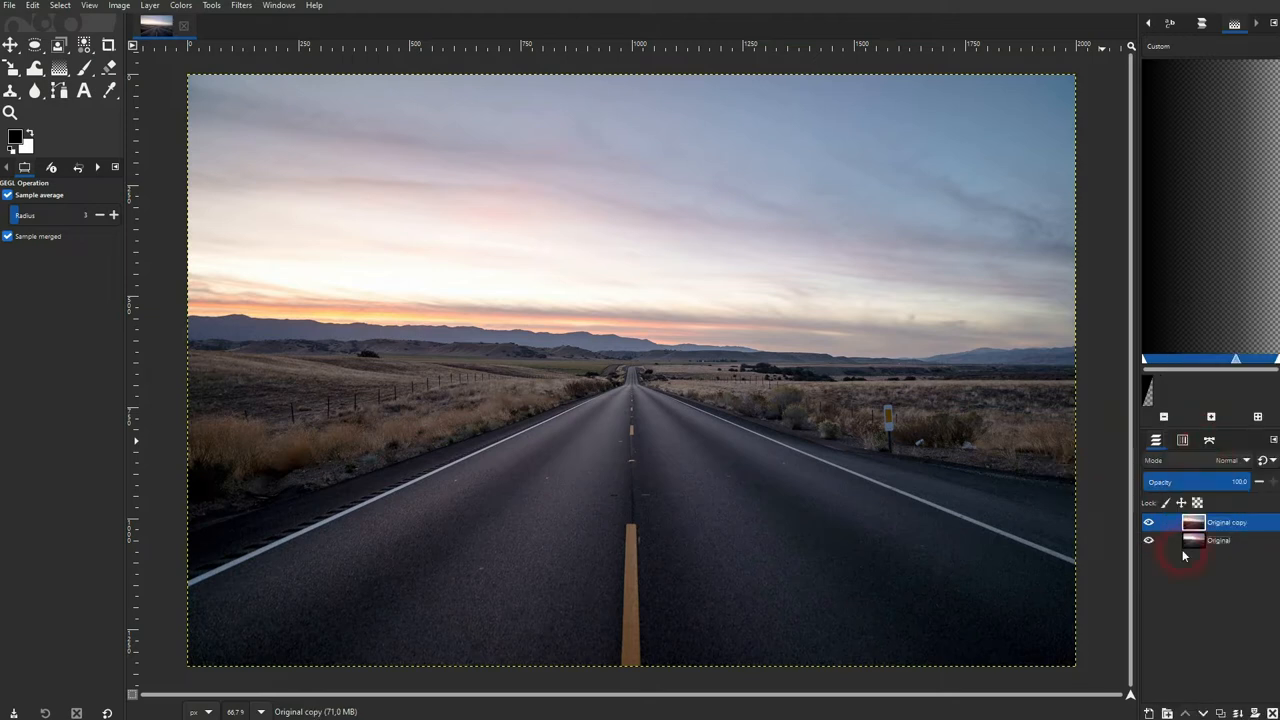
double_click(1226, 522)
text(Comic)
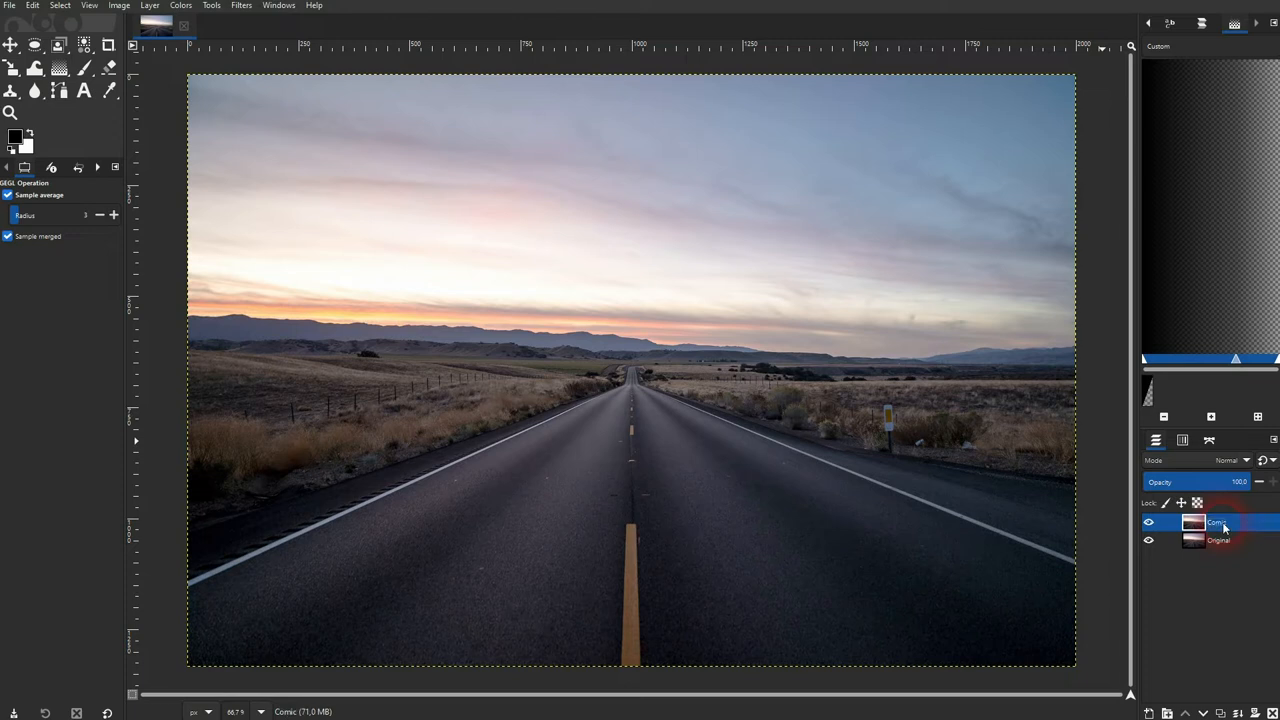
Bring up the Cartoon filter (Filters > Artistic) on the Comic layer
click(240, 6)
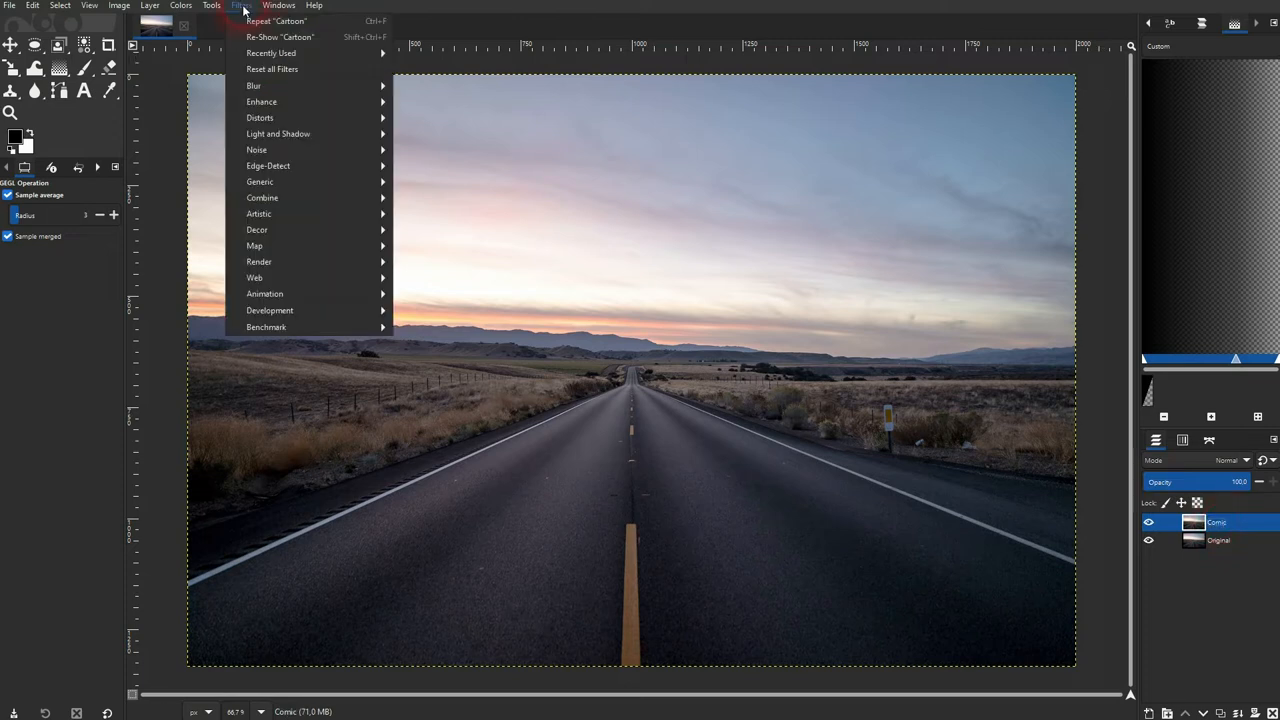
mouse_move(324, 212)
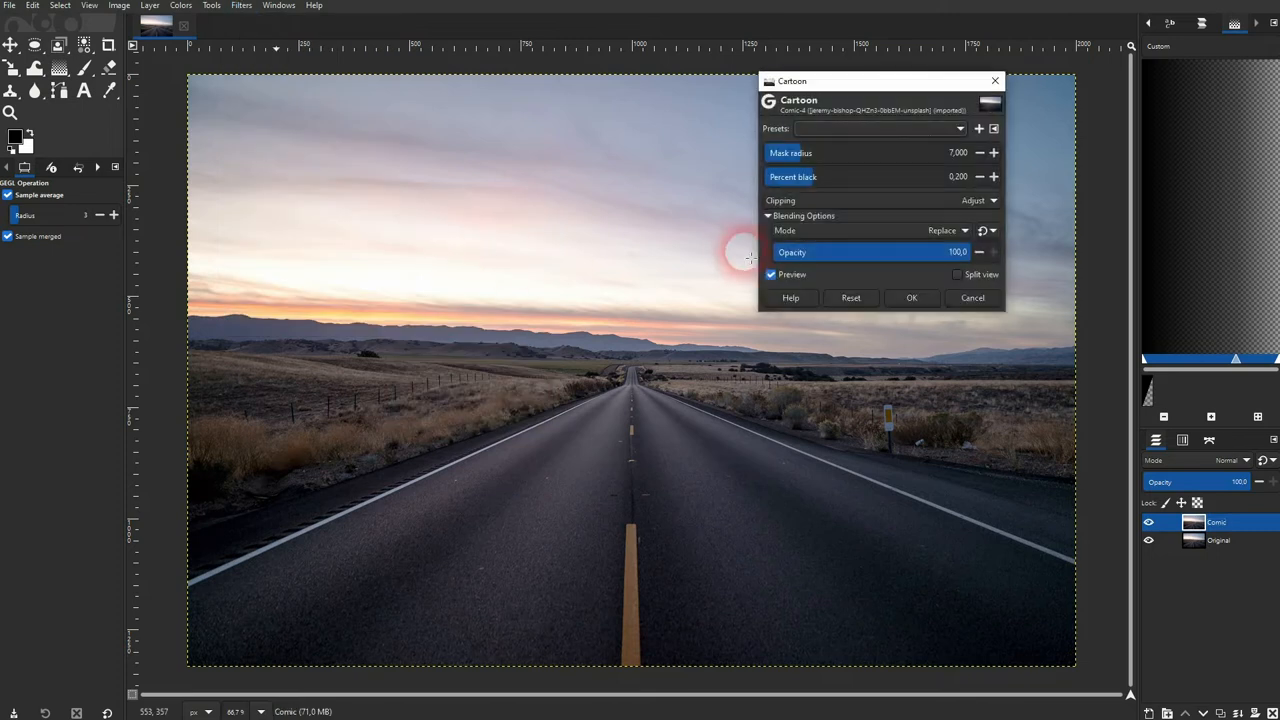
click(770, 274)
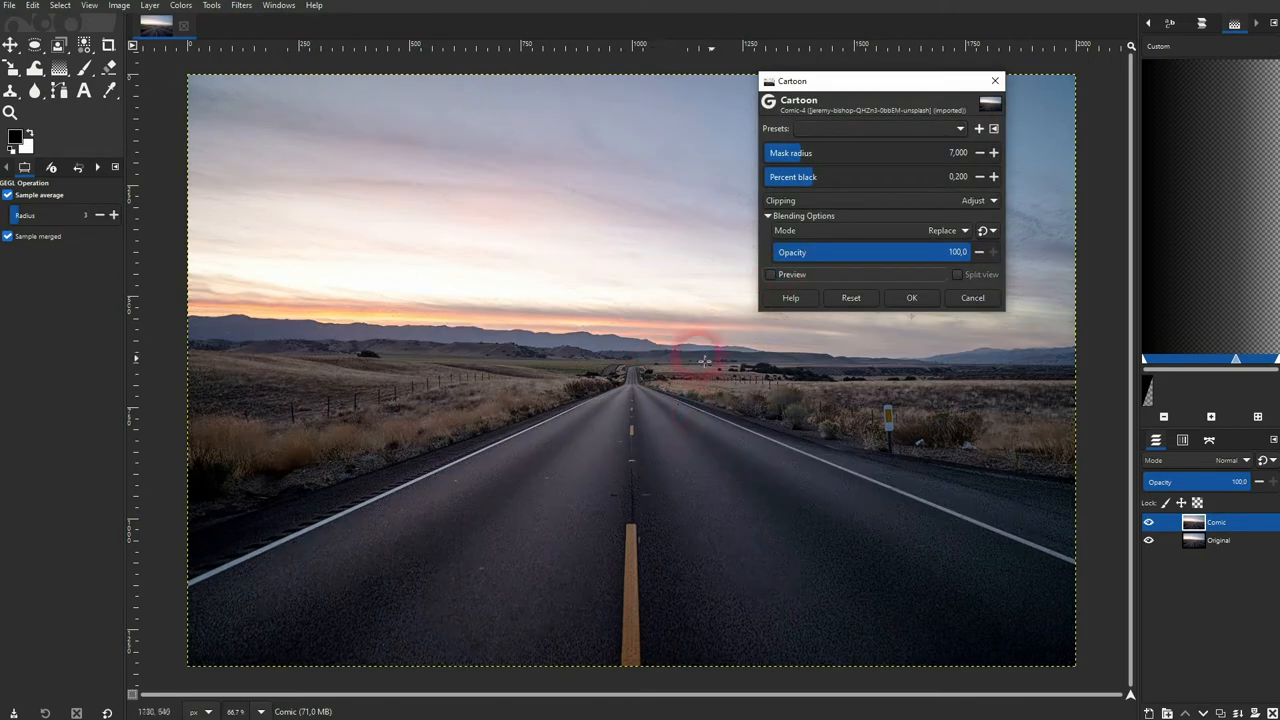
click(770, 274)
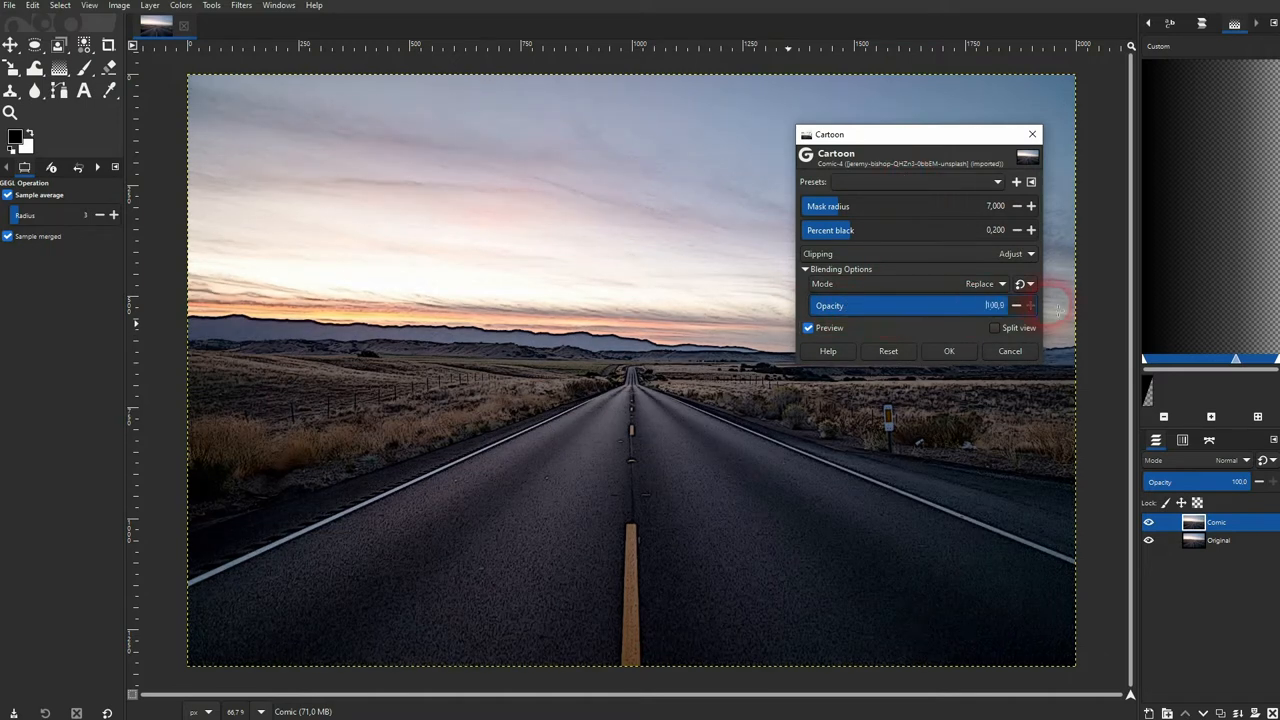
Try Multiply blending for the effect, then return it to Replace
click(988, 284)
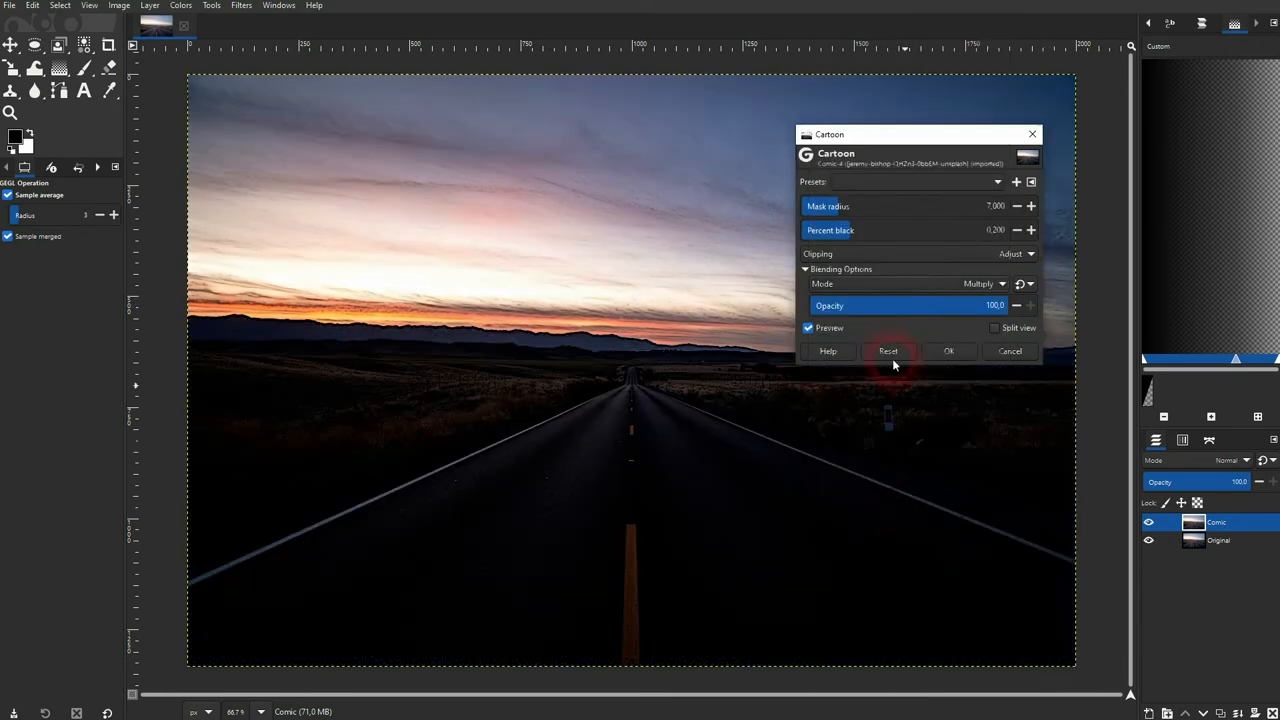
click(1000, 284)
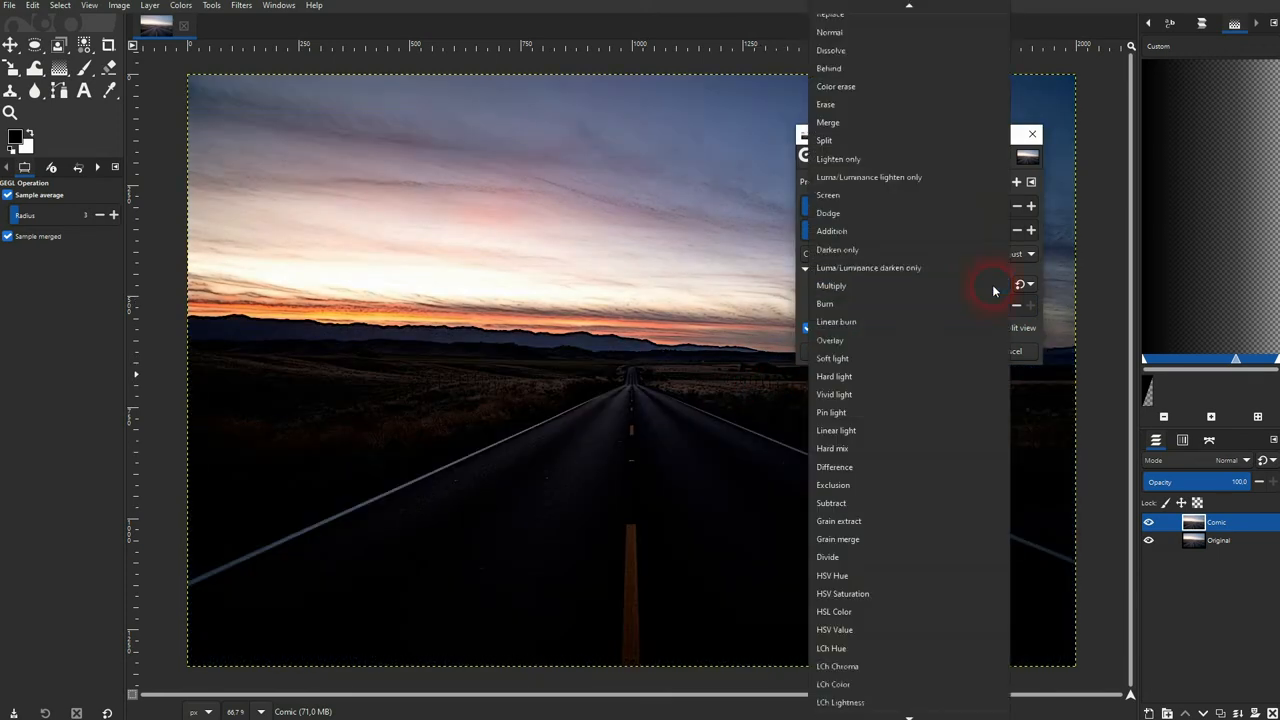
click(832, 284)
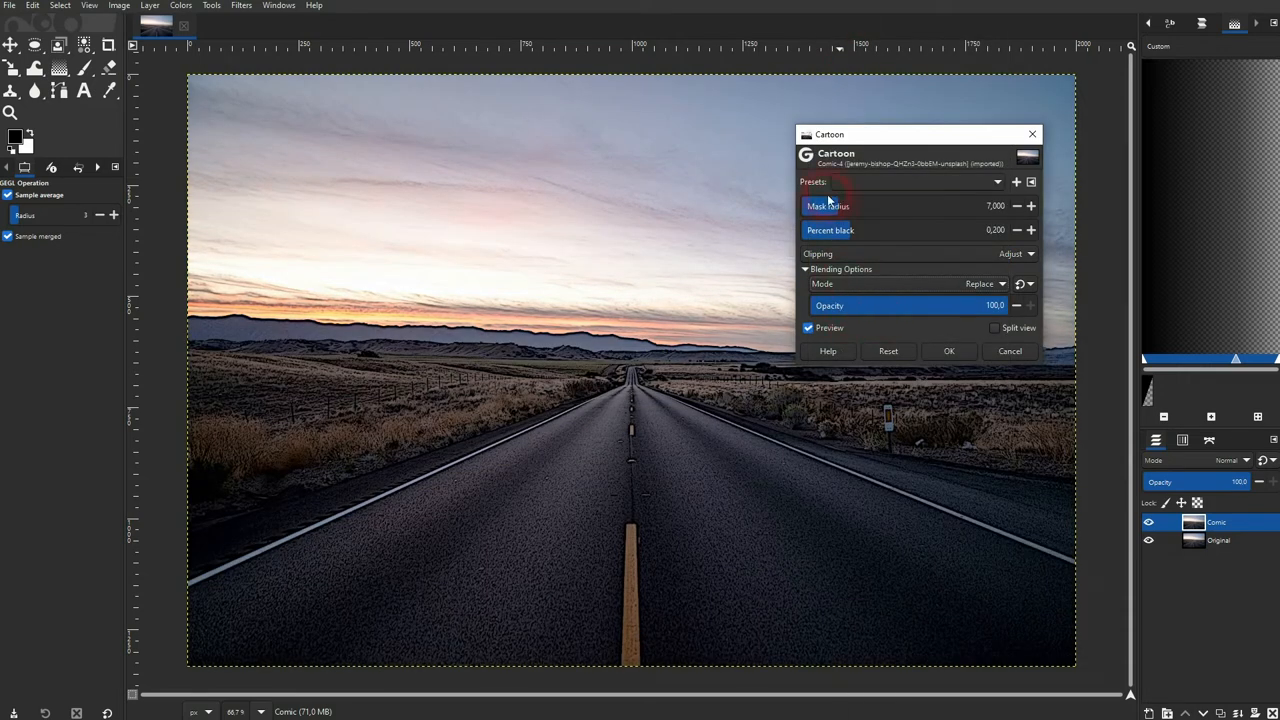
Set Cartoon mask radius to about 22.48 and percent black to about 0.456
drag(830, 206, 898, 206)
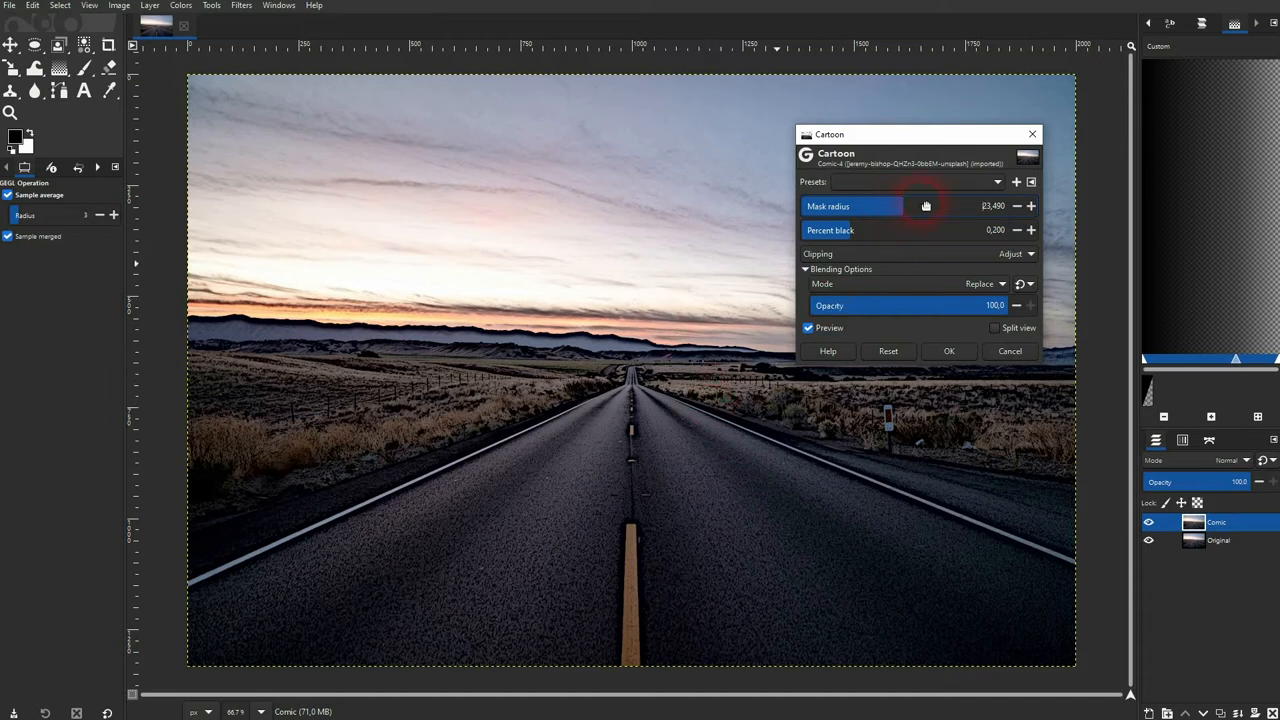
click(1032, 206)
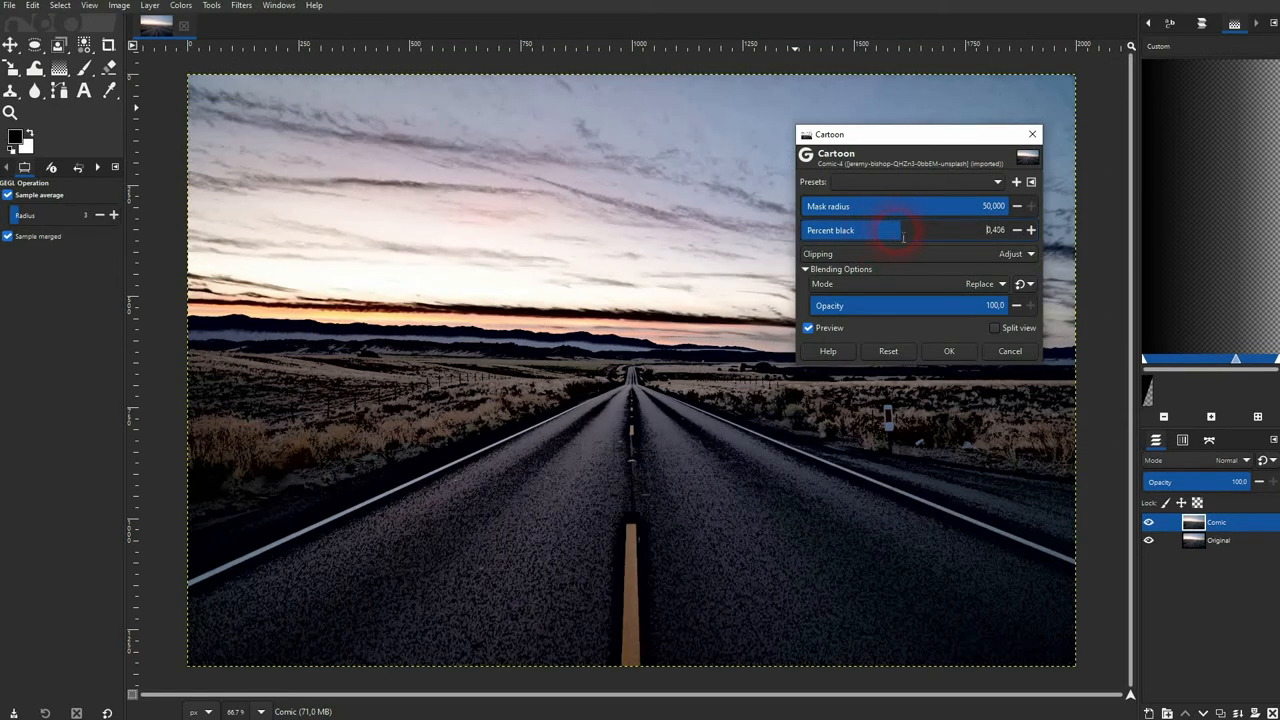
drag(900, 206, 930, 206)
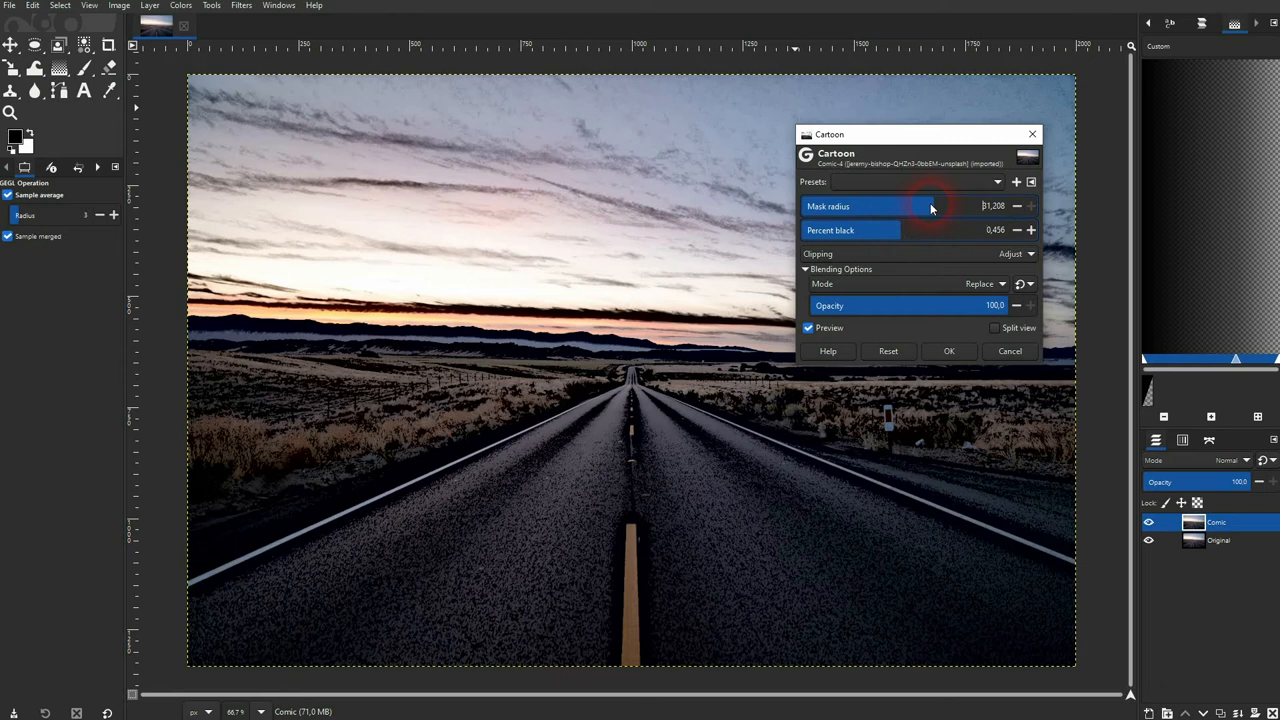
drag(930, 206, 900, 206)
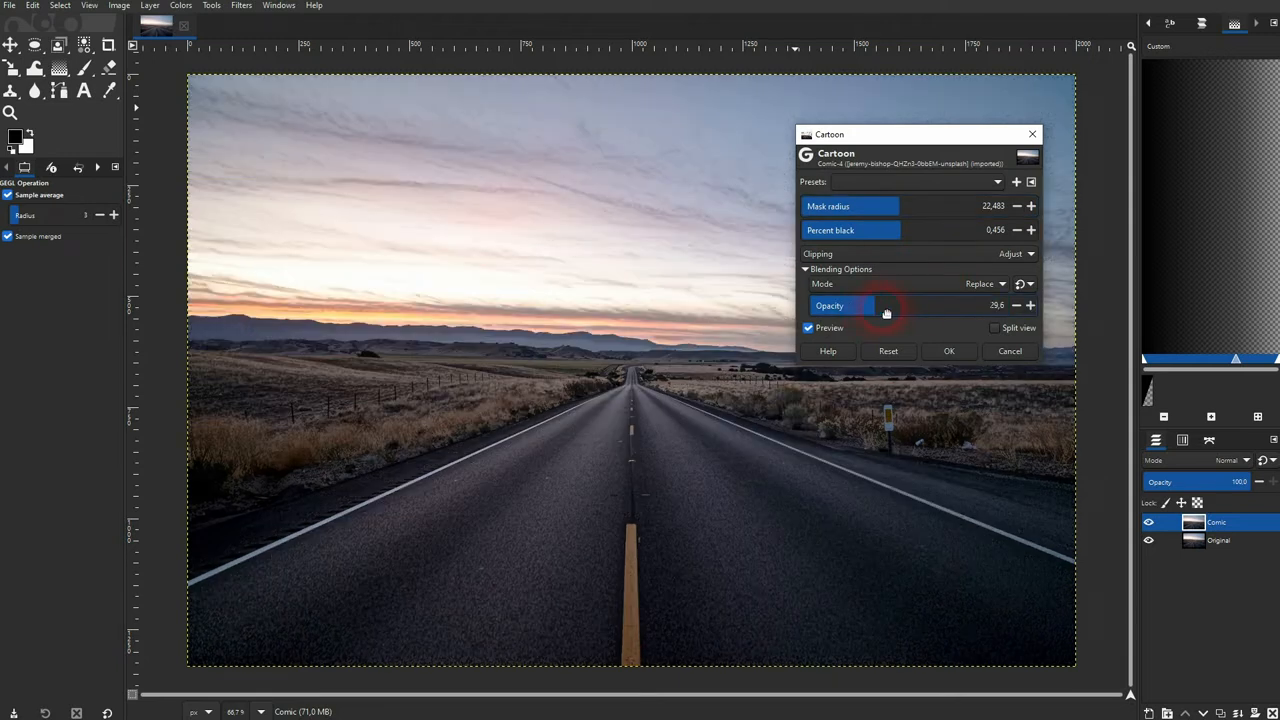
Restore the effect opacity to 100 and apply the Cartoon filter to the Comic layer
drag(884, 304, 964, 304)
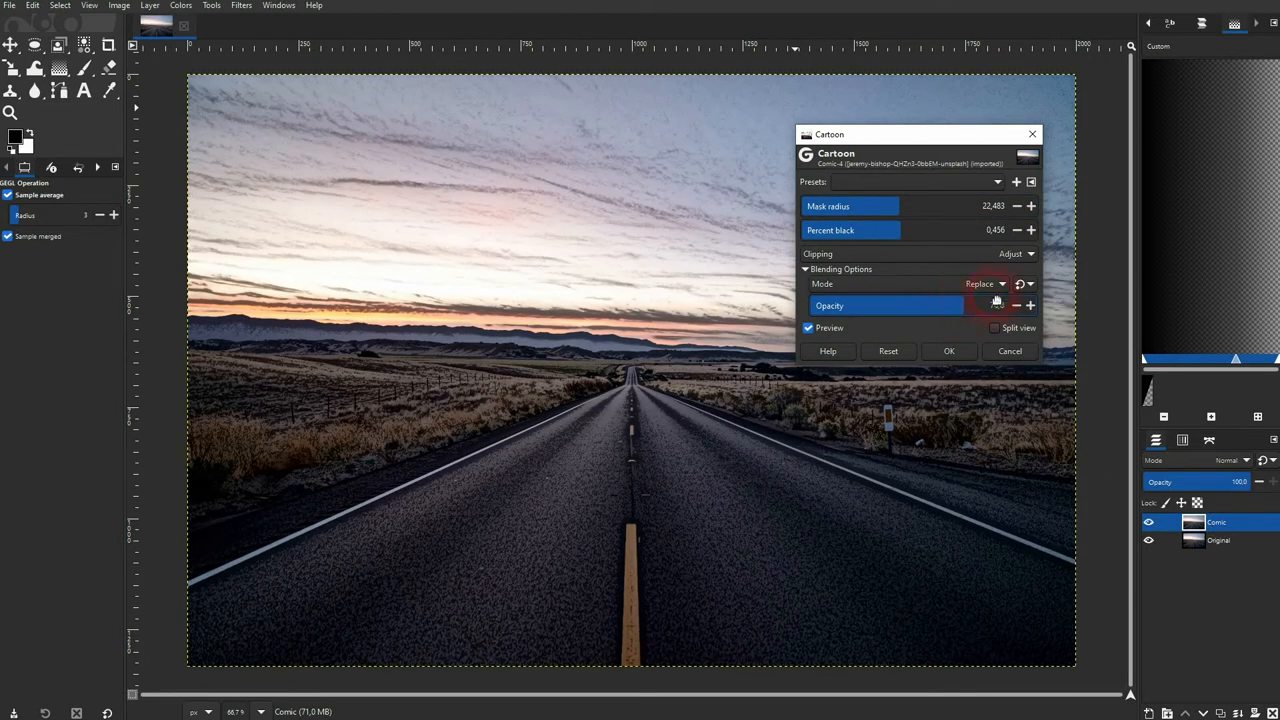
drag(996, 304, 976, 304)
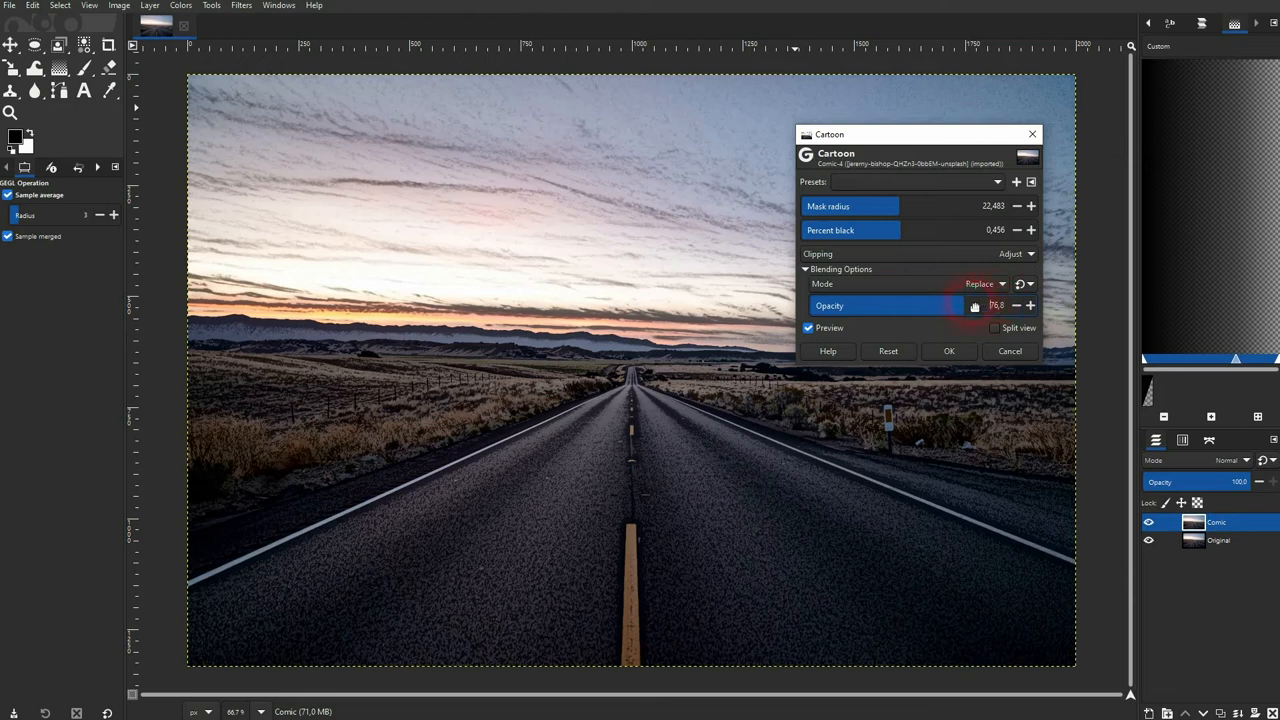
drag(960, 304, 982, 304)
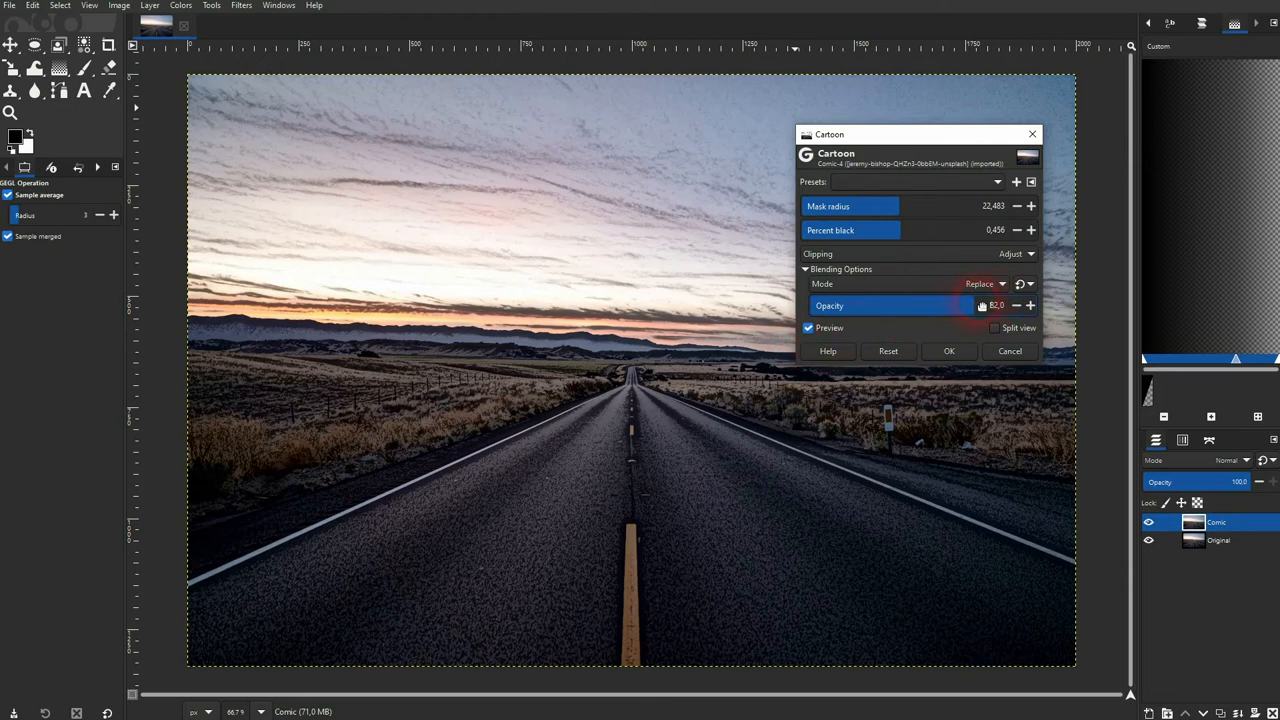
drag(980, 304, 1030, 304)
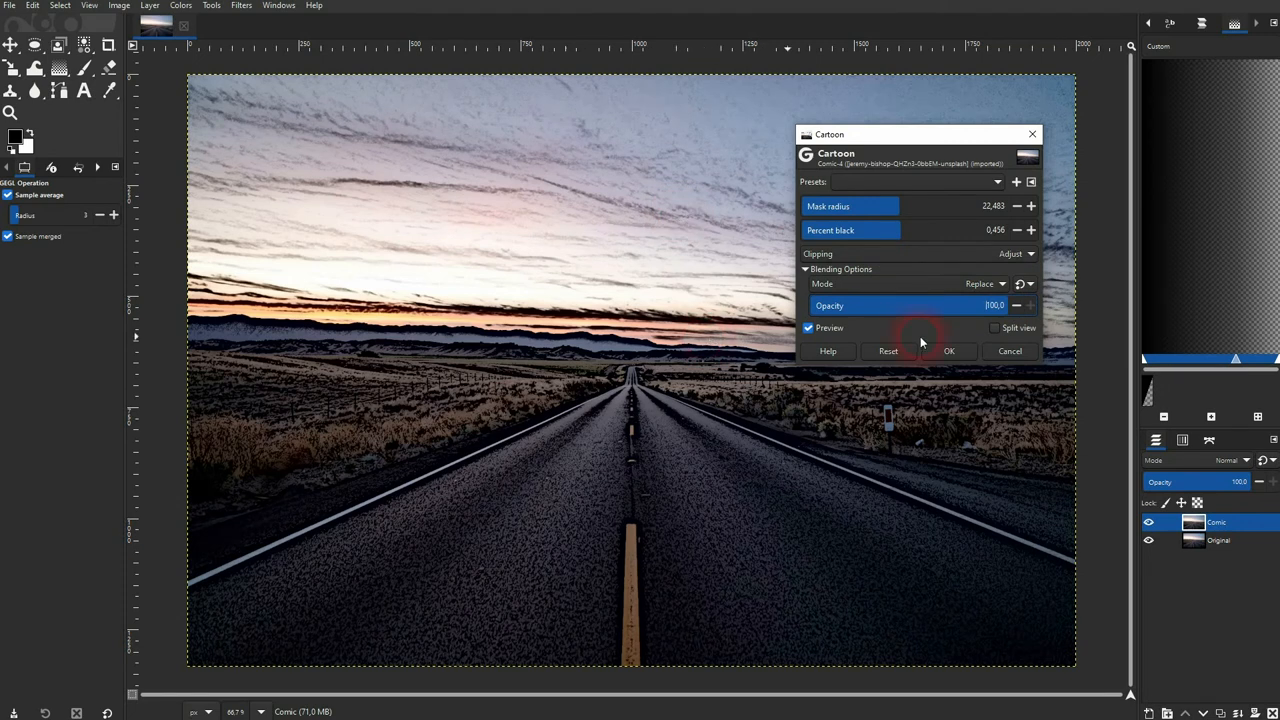
click(948, 350)
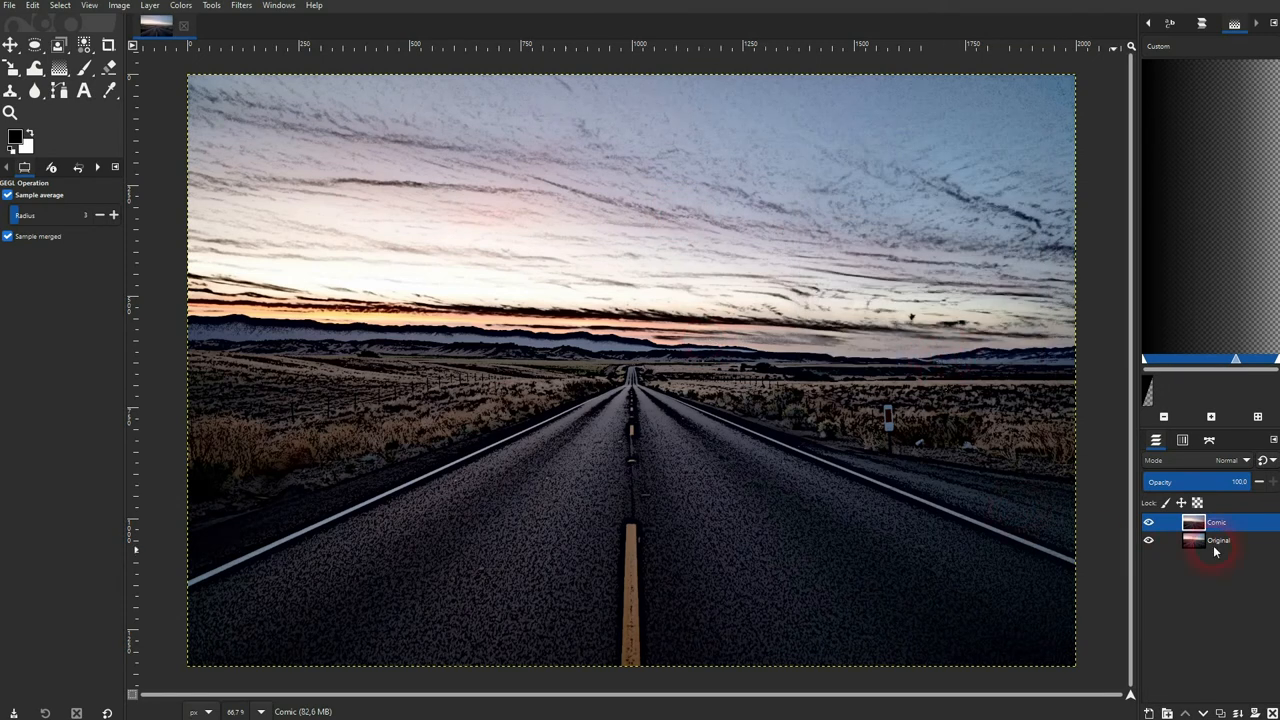
Toggle the Comic layer's visibility off and on to compare with the original
click(1148, 522)
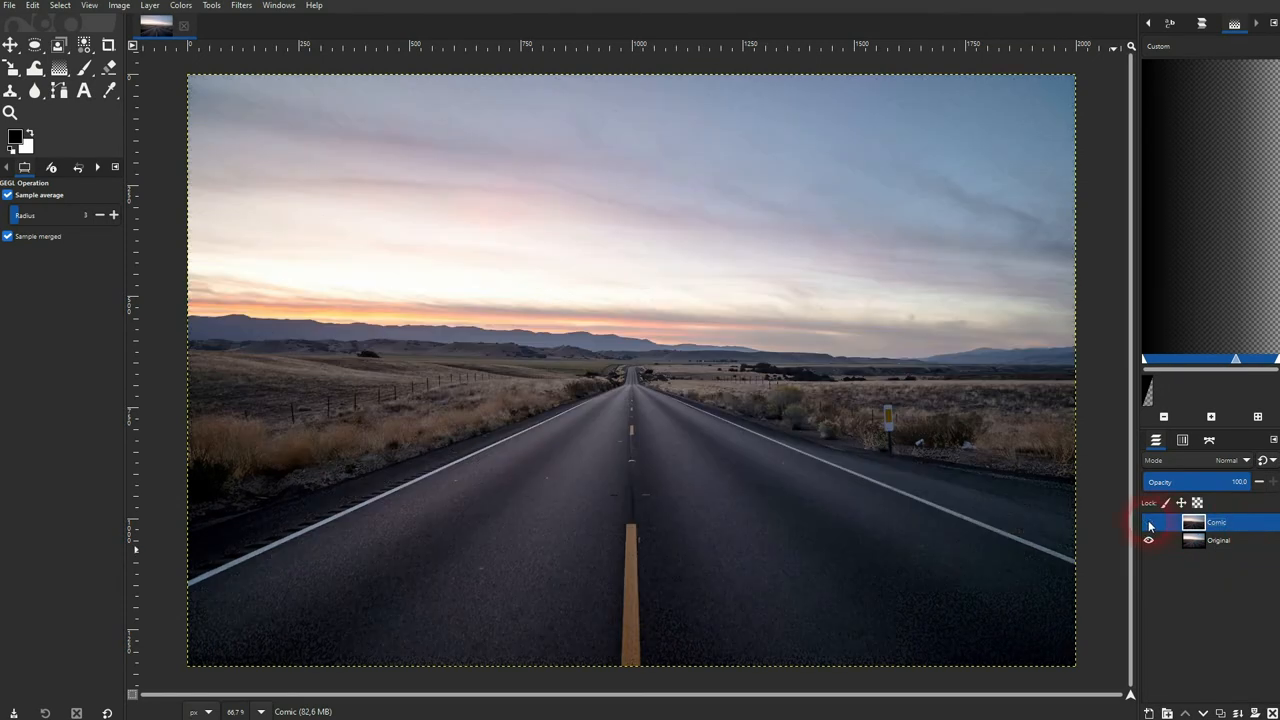
click(1148, 520)
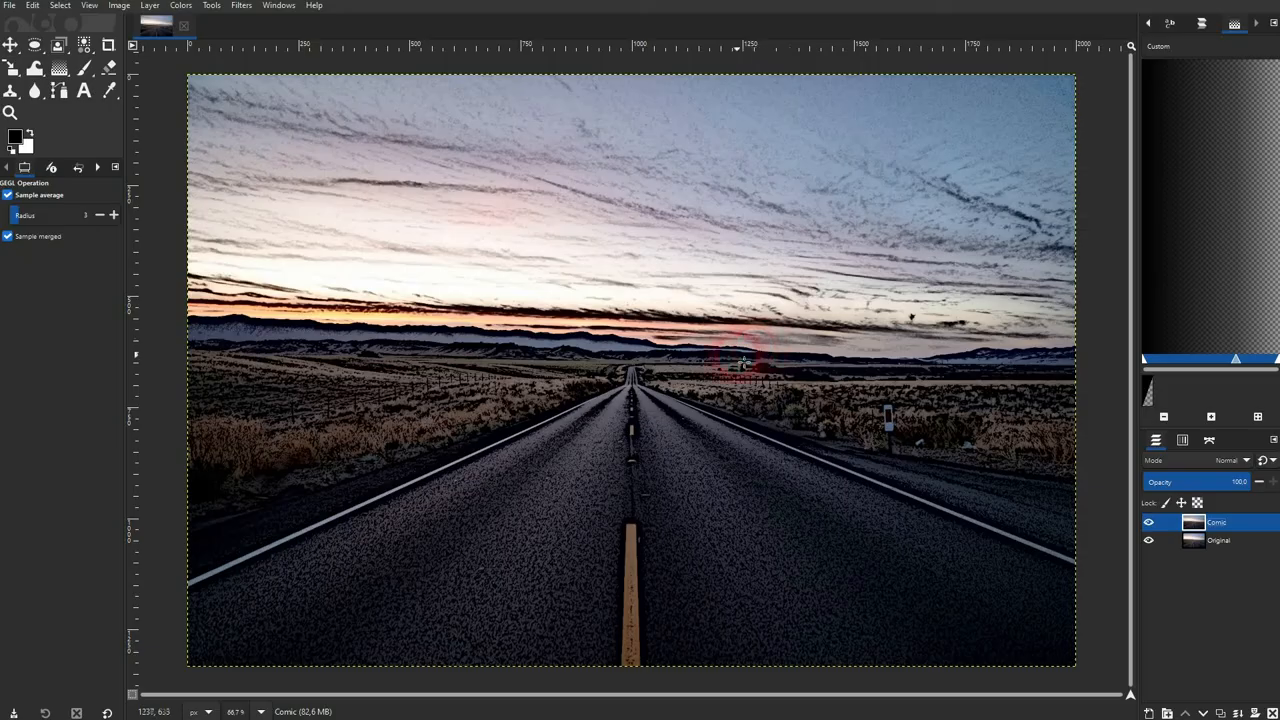